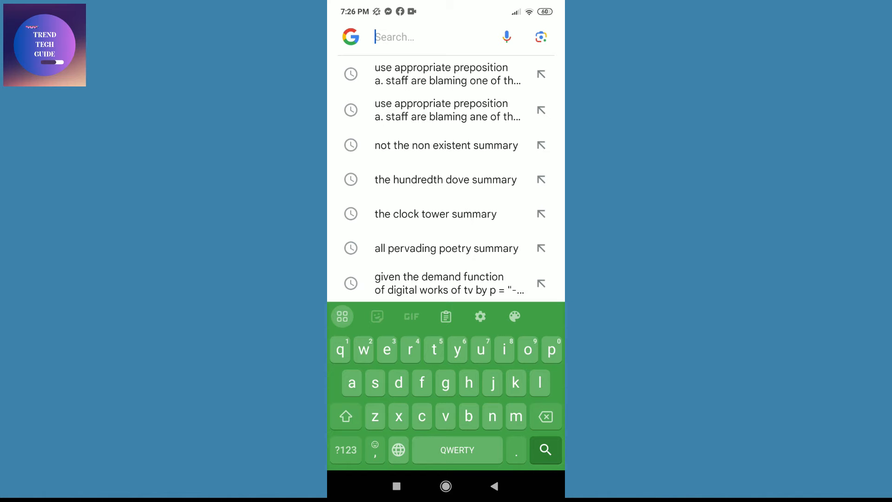
- Bring up Gboard Settings from the gear icon on the keyboard toolbar
{"action": "left_click", "coordinate": [479, 315]}
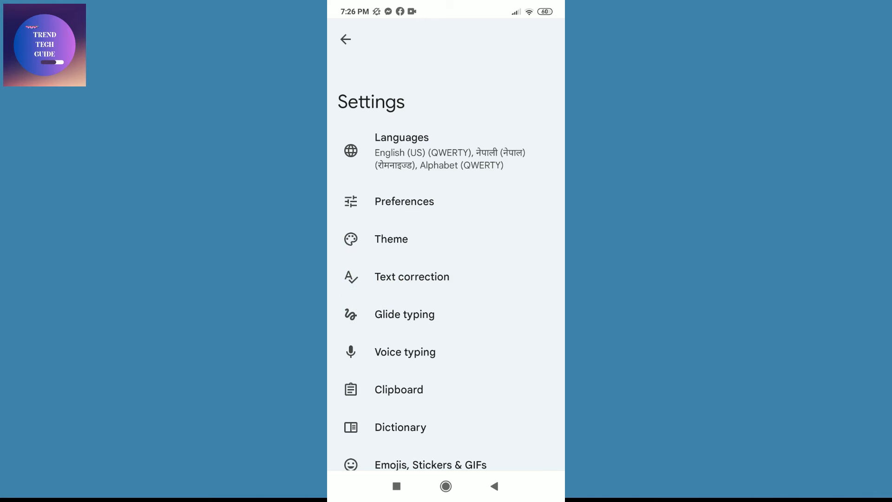
- Go to the Voice typing page, where 'Use voice typing' shows as off
{"action": "left_click", "coordinate": [405, 351]}
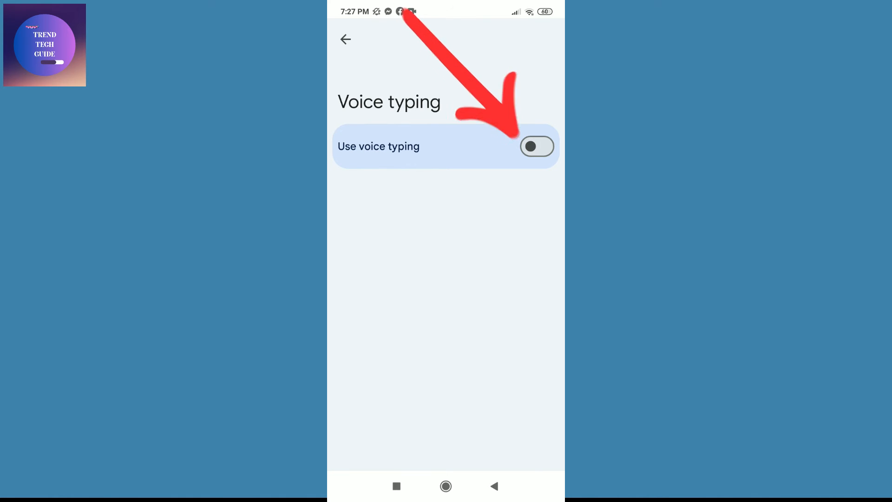
- Switch on 'Use voice typing' and start dictation from the toolbar microphone, showing 'Speak now'
{"action": "left_click", "coordinate": [536, 145]}
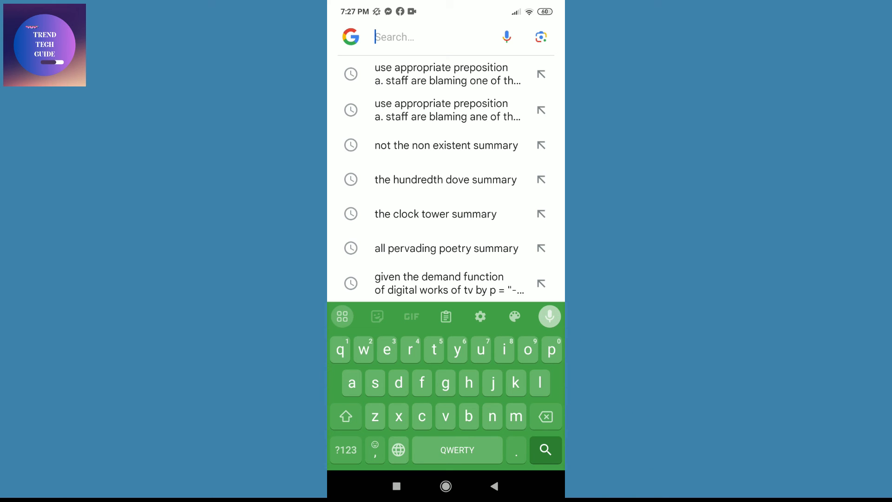
{"action": "left_click", "coordinate": [549, 316]}
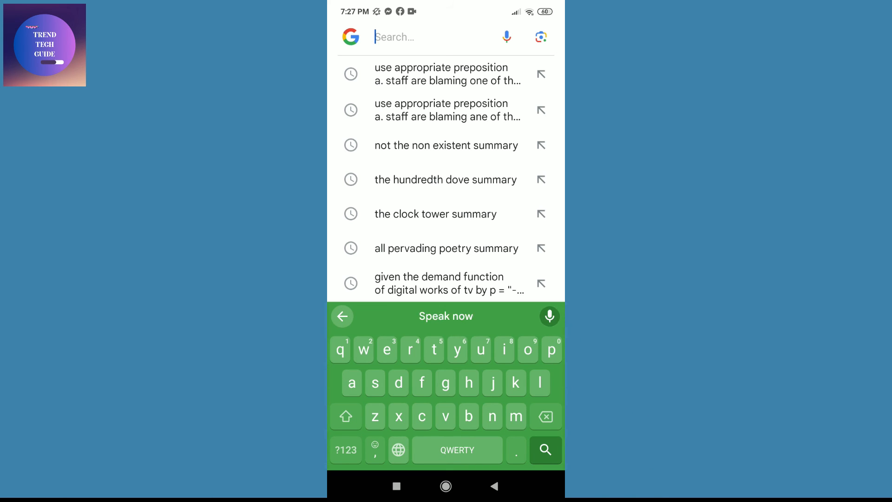